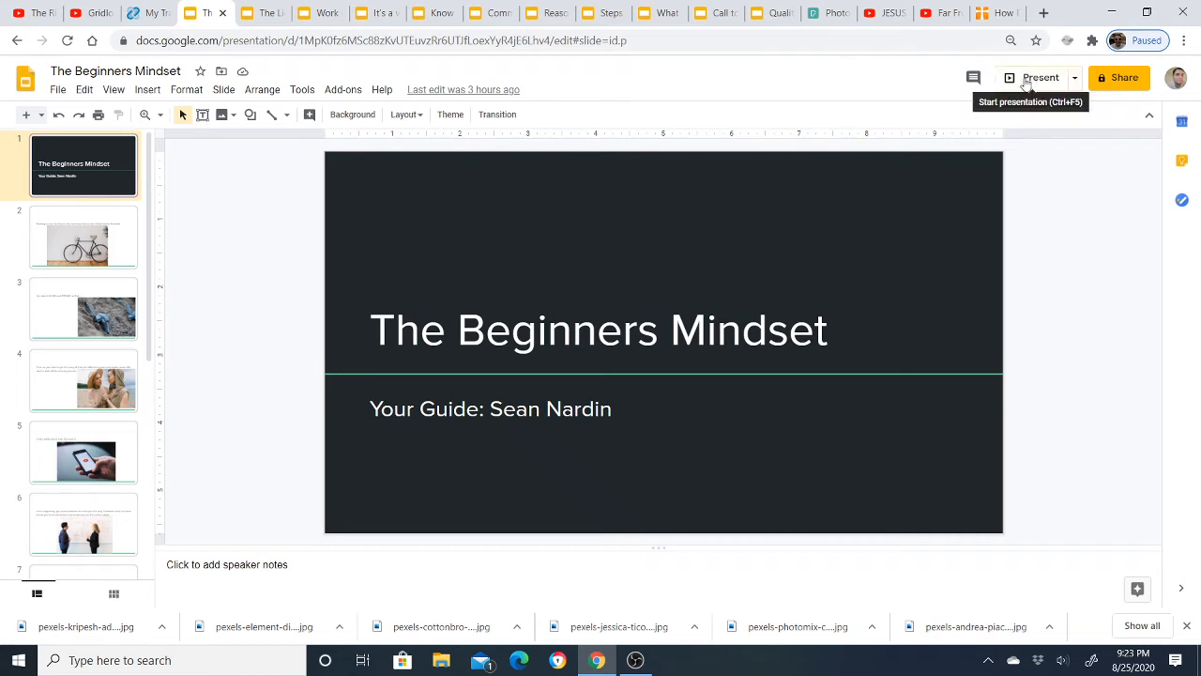
Start presenting the deck full screen and advance to slide 2, the bicycle image
{"action": "left_click", "coordinate": [1039, 77]}
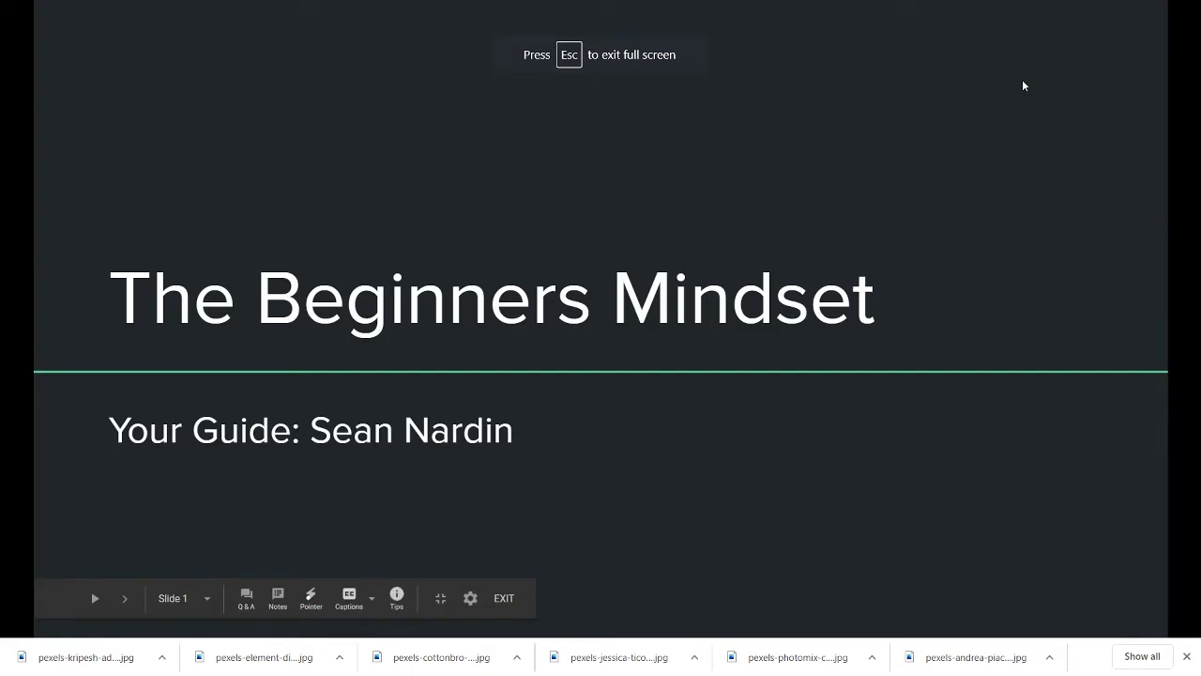
{"action": "left_click", "coordinate": [125, 598]}
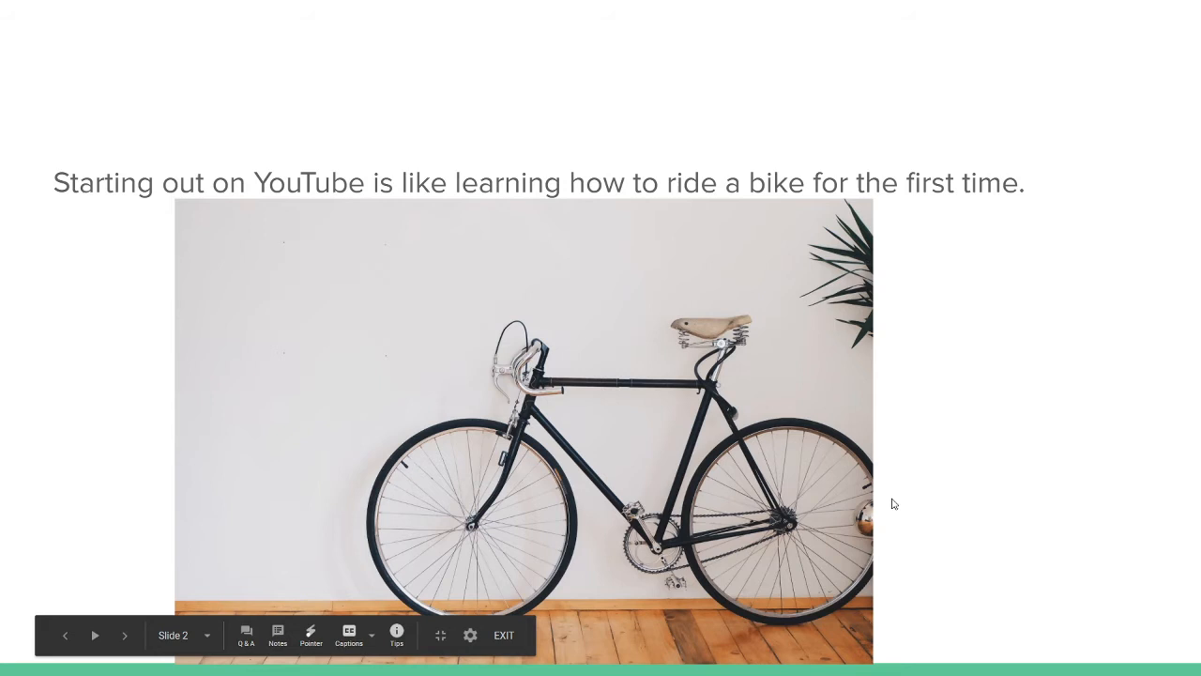